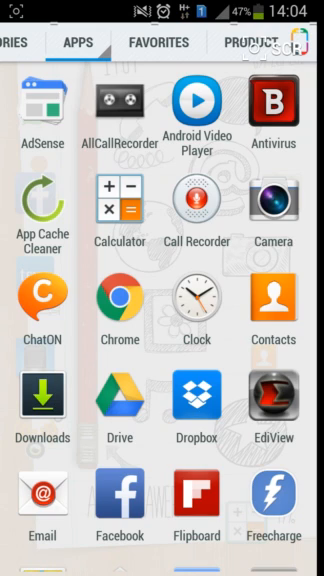
Step: Launch App Cache Cleaner from the app drawer to bring up its license agreement
{"action": "left_click", "coordinate": [42, 202]}
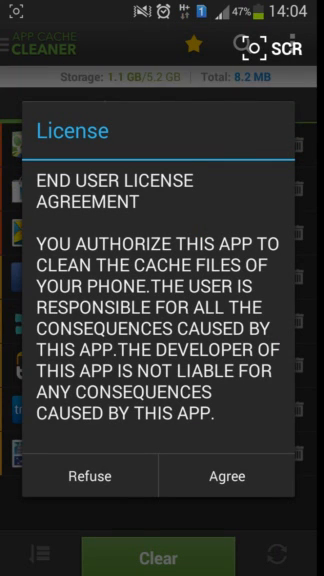
Step: Agree to the EULA so the System Cache list loads, totalling 8.2 MB with Maps at 4.0 MB
{"action": "left_click", "coordinate": [224, 475]}
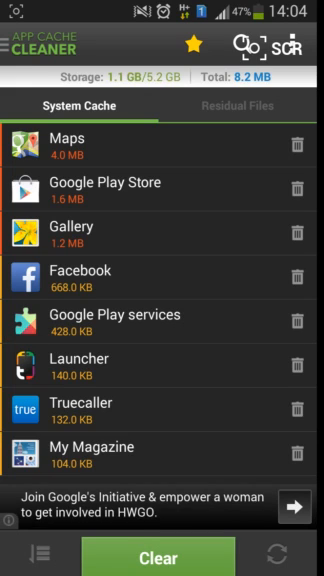
{"action": "left_click", "coordinate": [162, 555]}
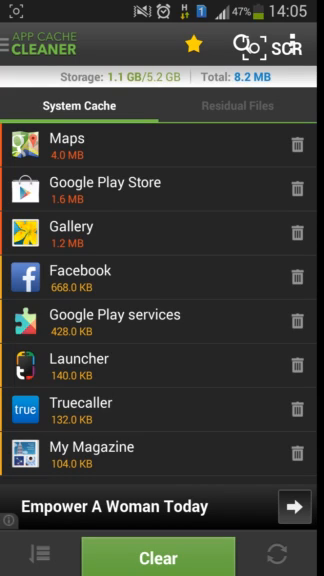
{"action": "left_click", "coordinate": [243, 106]}
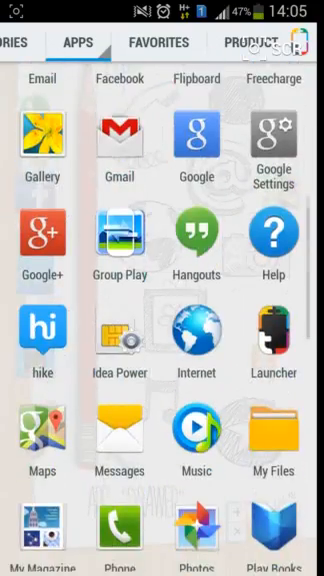
{"action": "scroll", "scroll_direction": "down", "scroll_amount": 3}
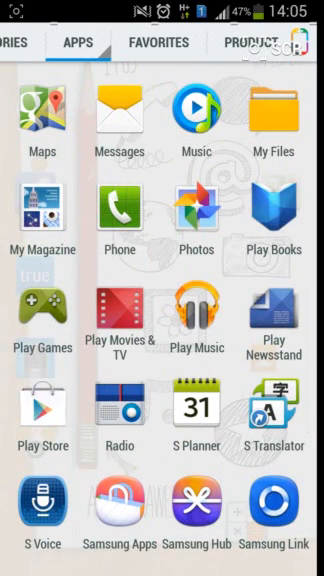
{"action": "scroll", "scroll_direction": "down", "scroll_amount": 3}
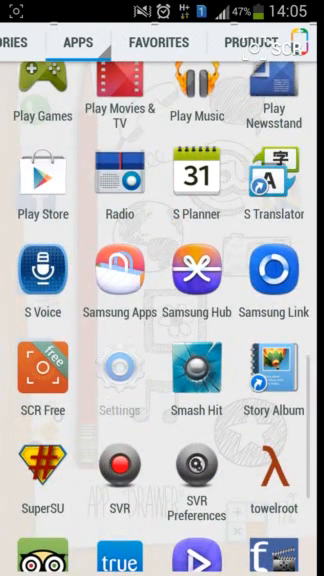